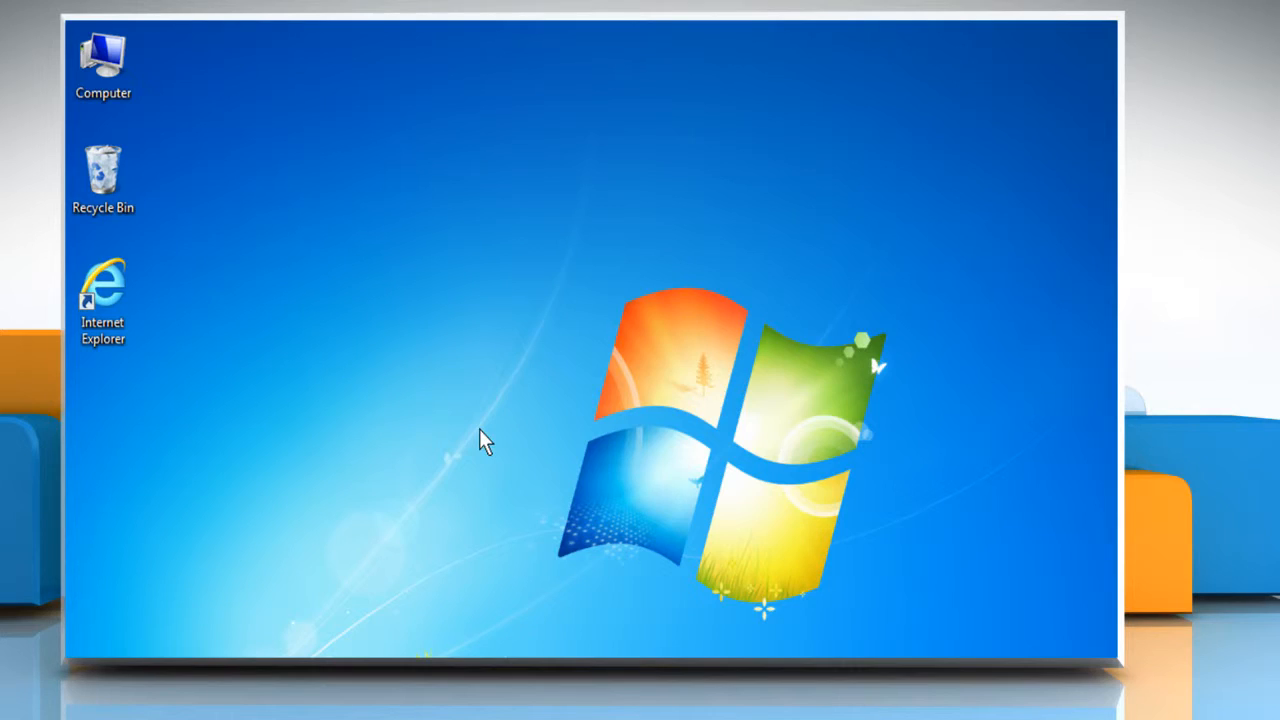
pyautogui.moveTo(500, 452)
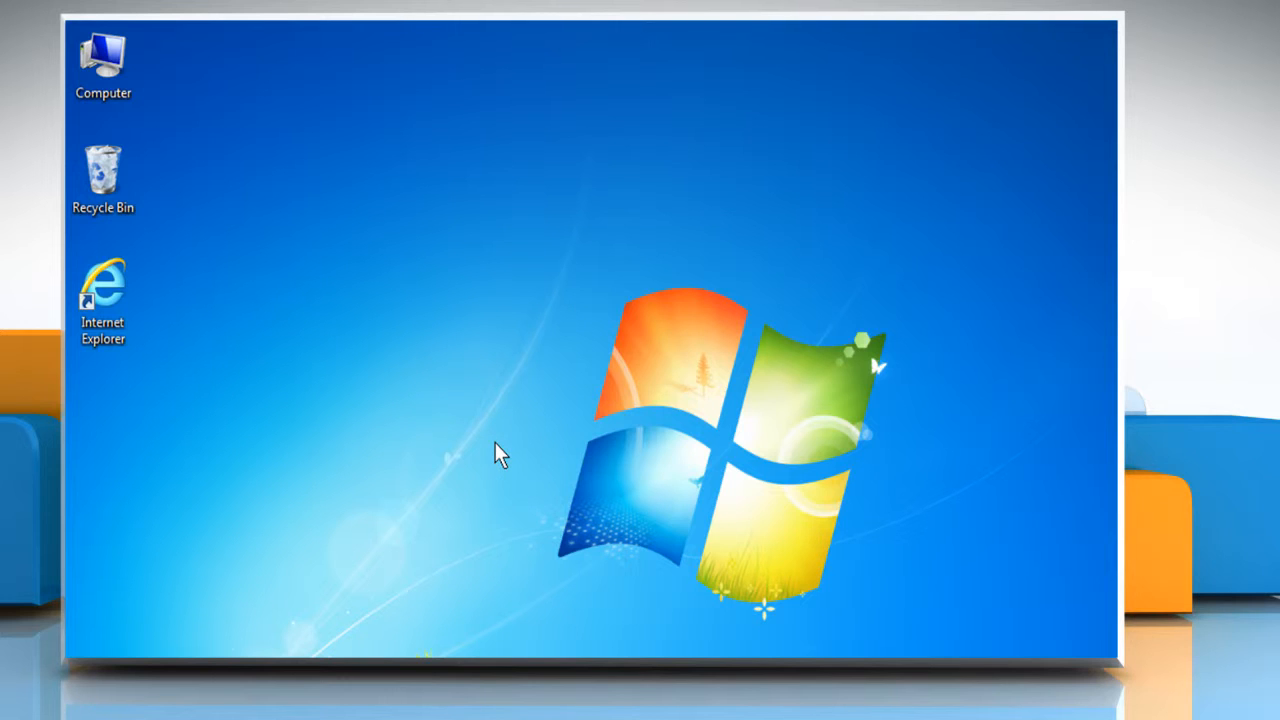
pyautogui.click(104, 290)
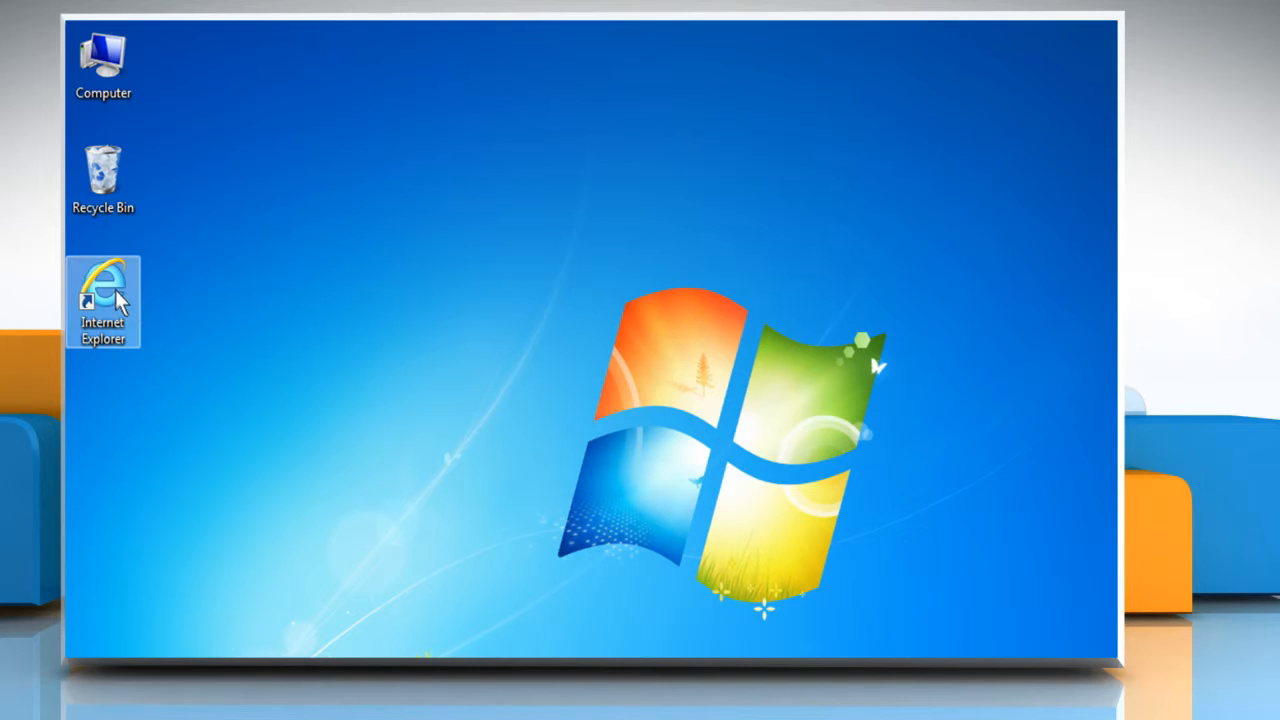
pyautogui.doubleClick(104, 290)
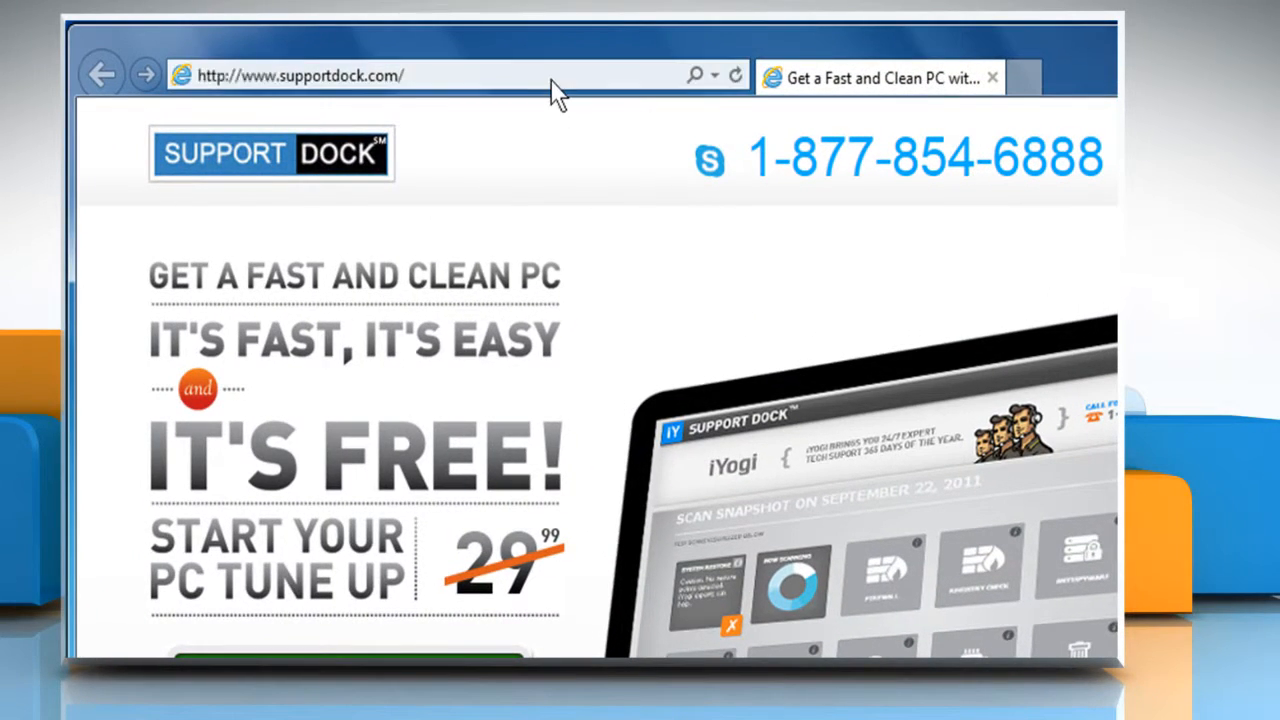
pyautogui.write('www.gmail.com')
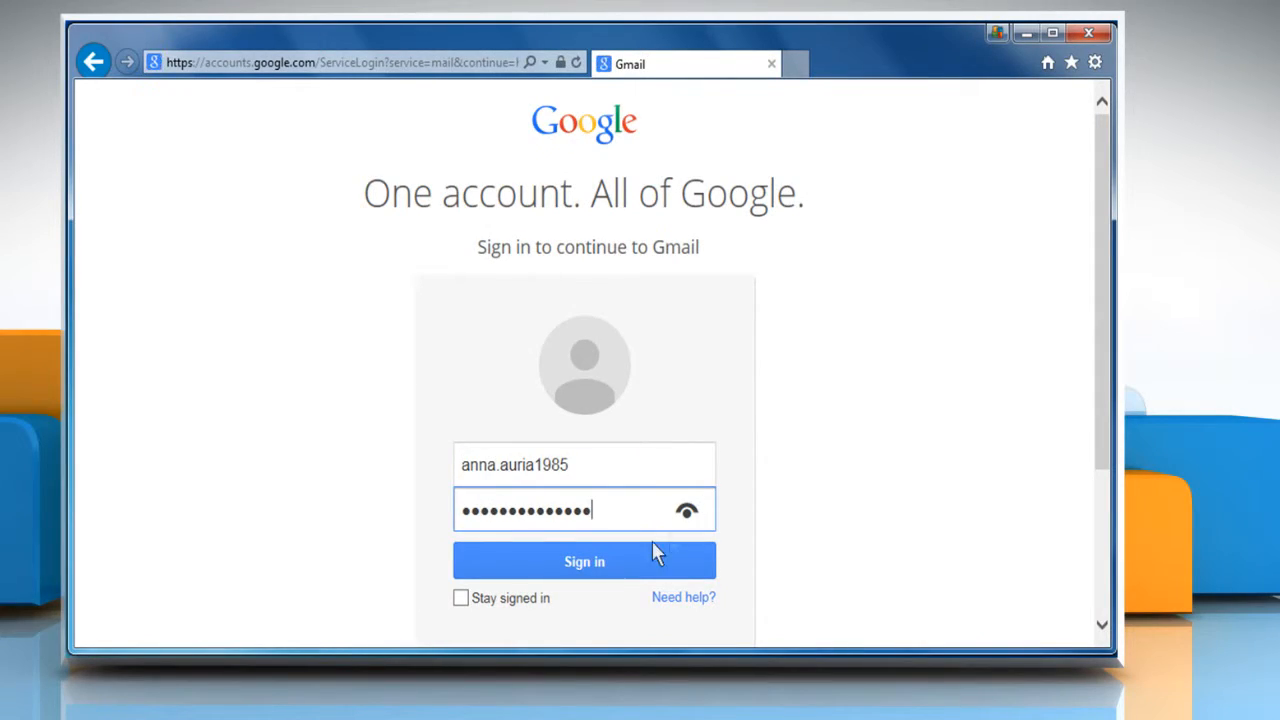
pyautogui.click(584, 560)
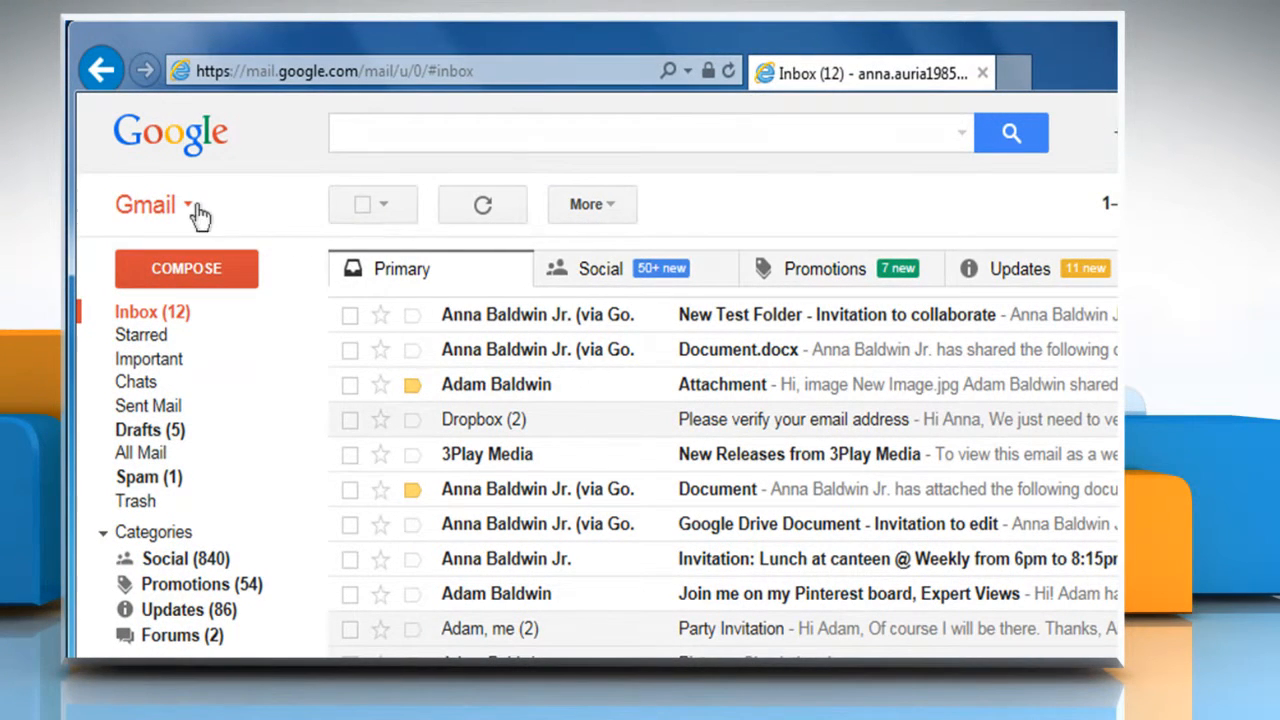
# Switch from Gmail to Google Contacts via the top-left Gmail dropdown
pyautogui.click(156, 204)
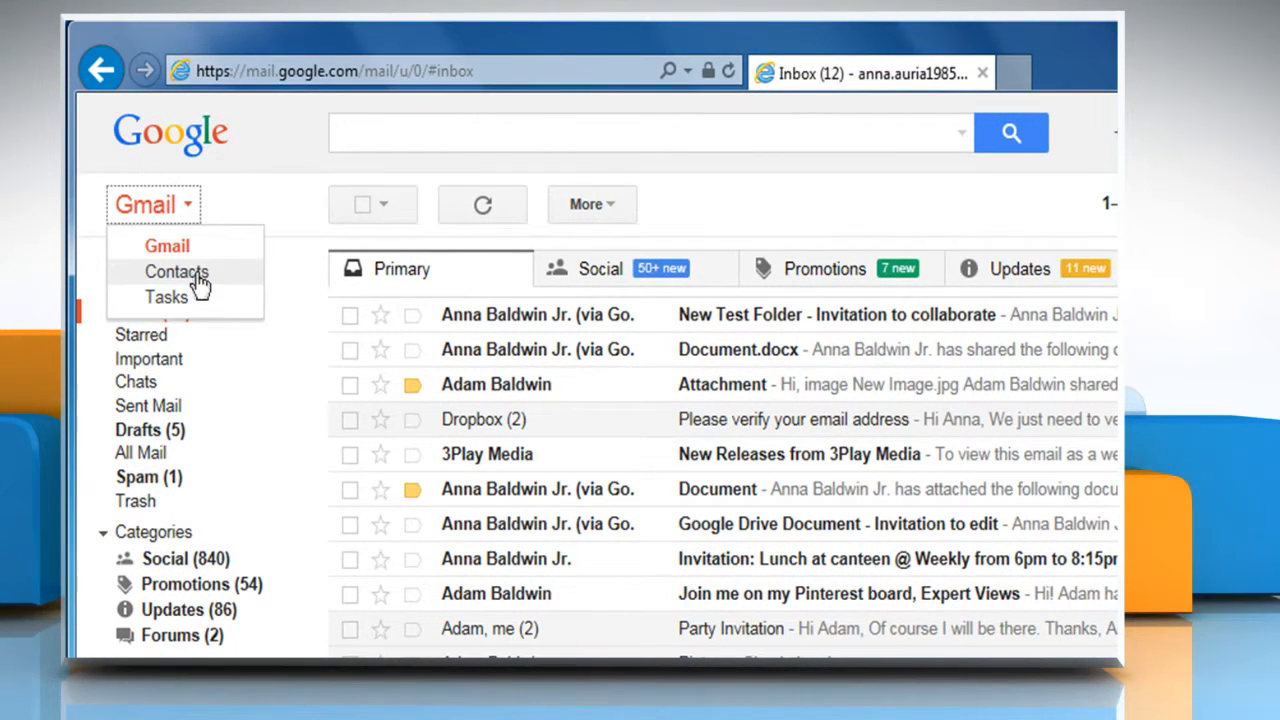
pyautogui.click(176, 272)
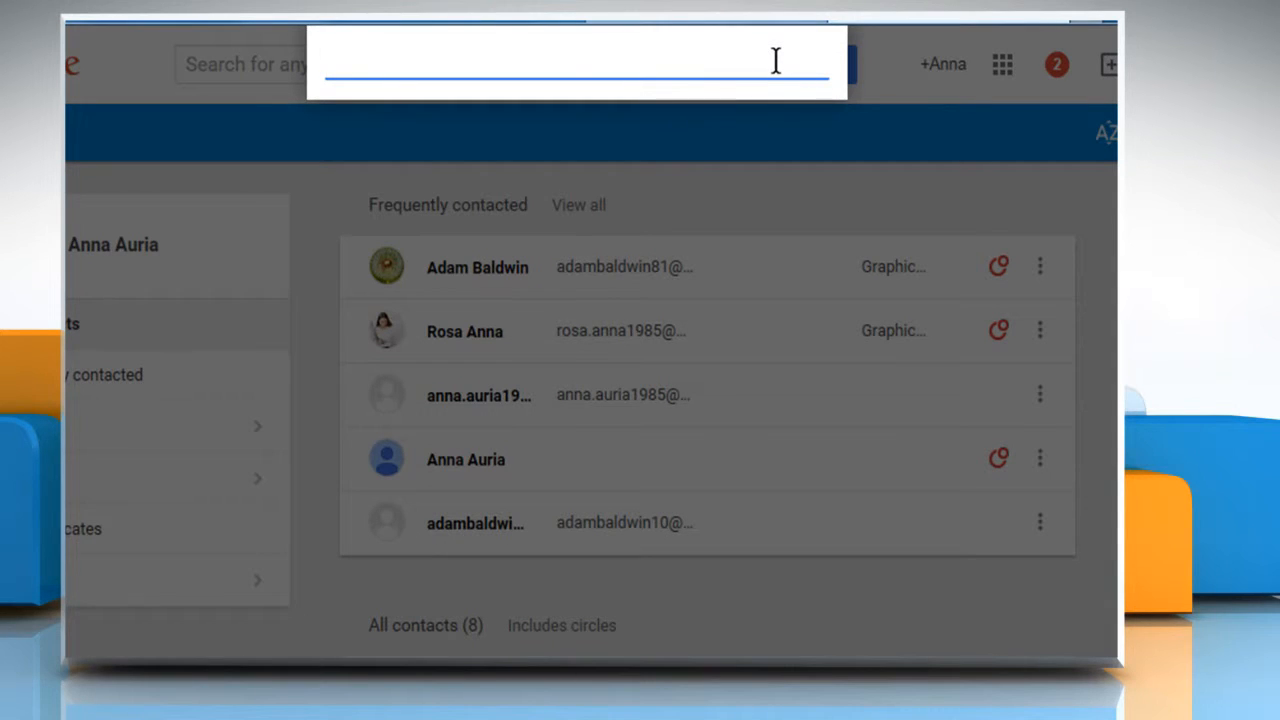
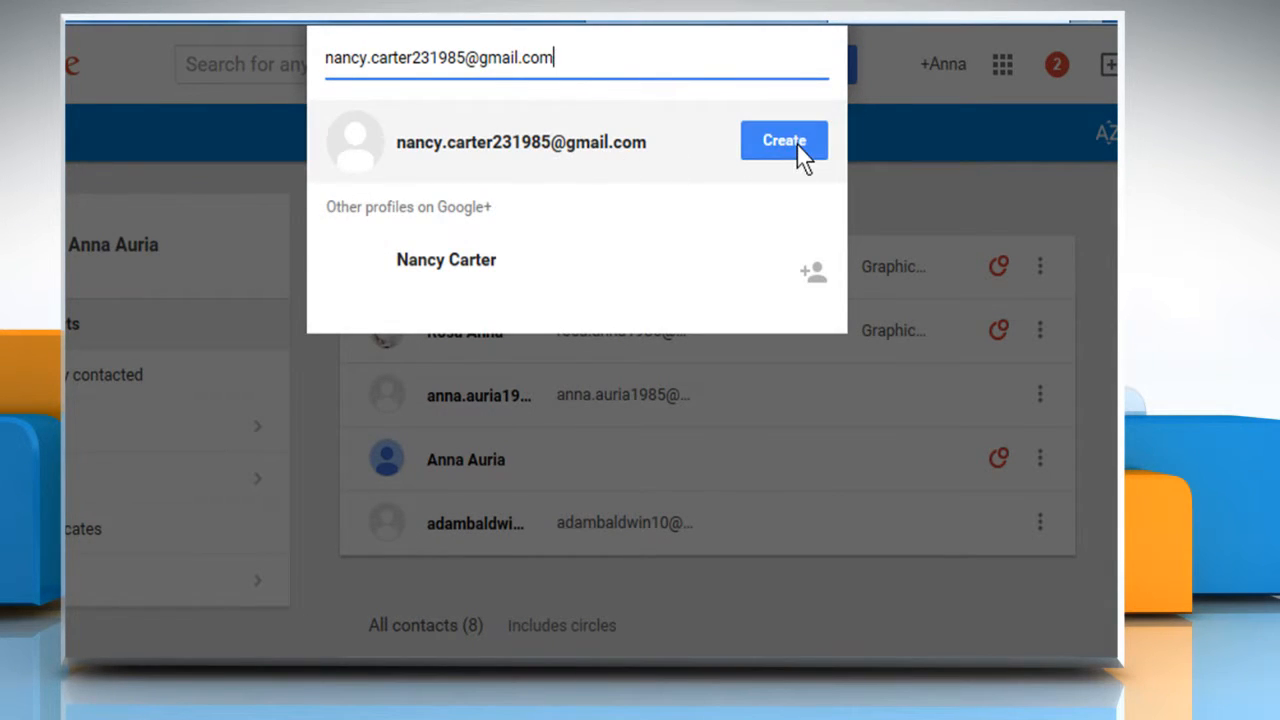
pyautogui.click(784, 140)
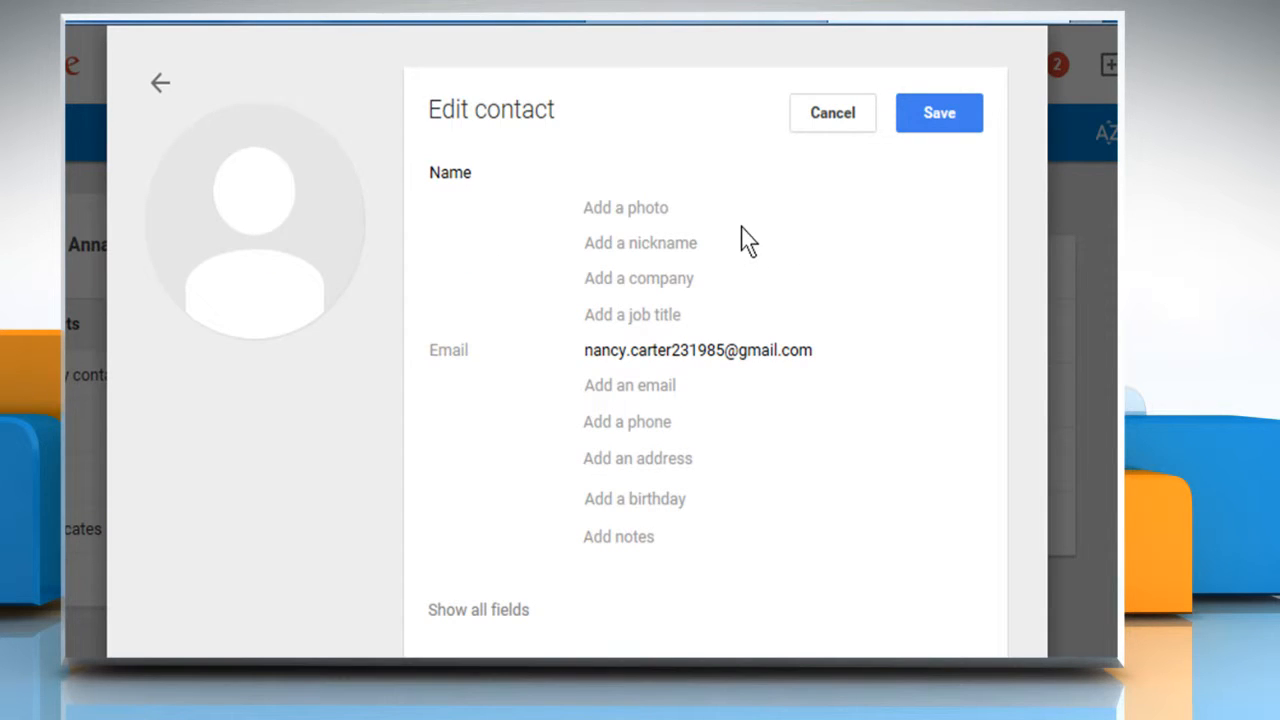
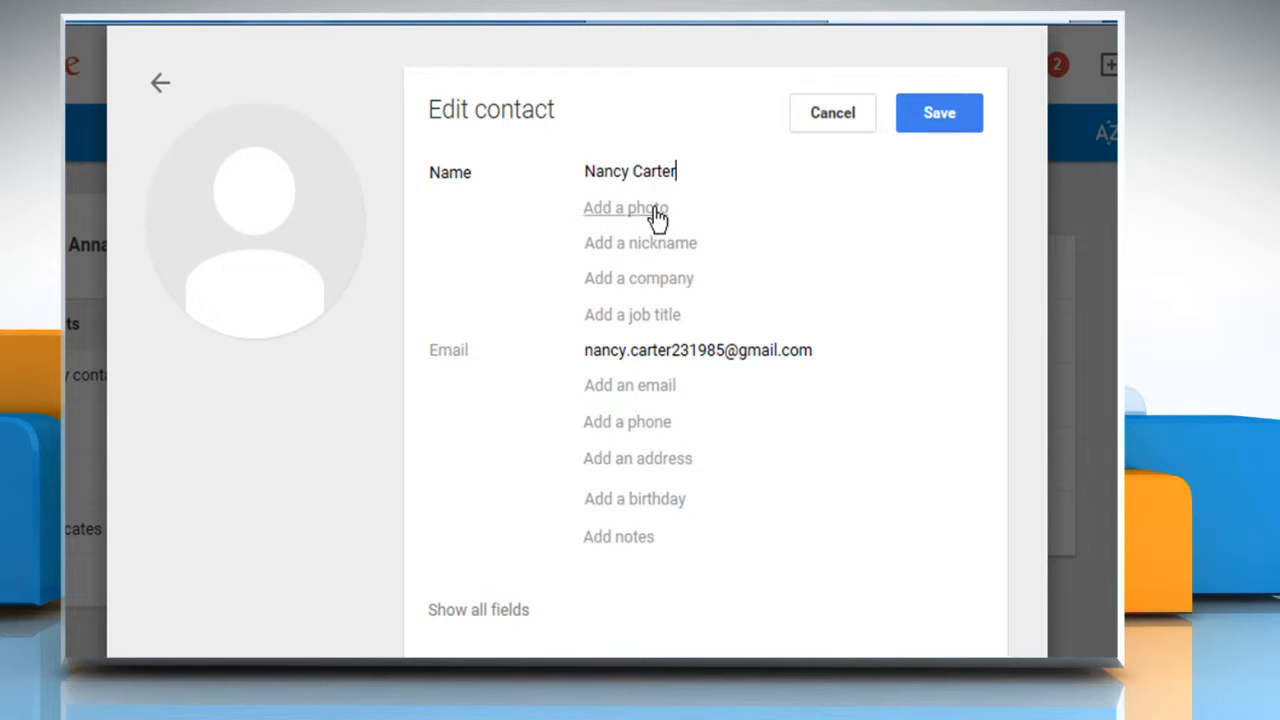
pyautogui.click(624, 208)
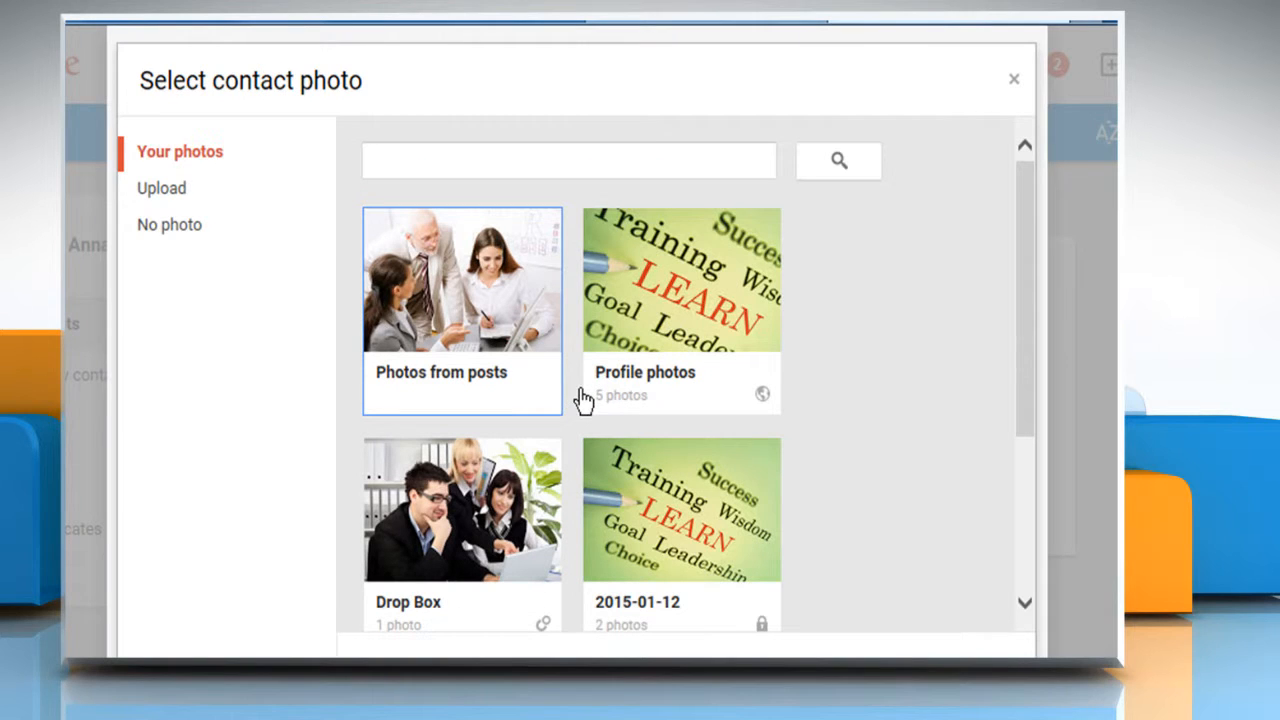
# Choose to upload a contact photo from the computer, bringing up the Windows file picker
pyautogui.click(160, 188)
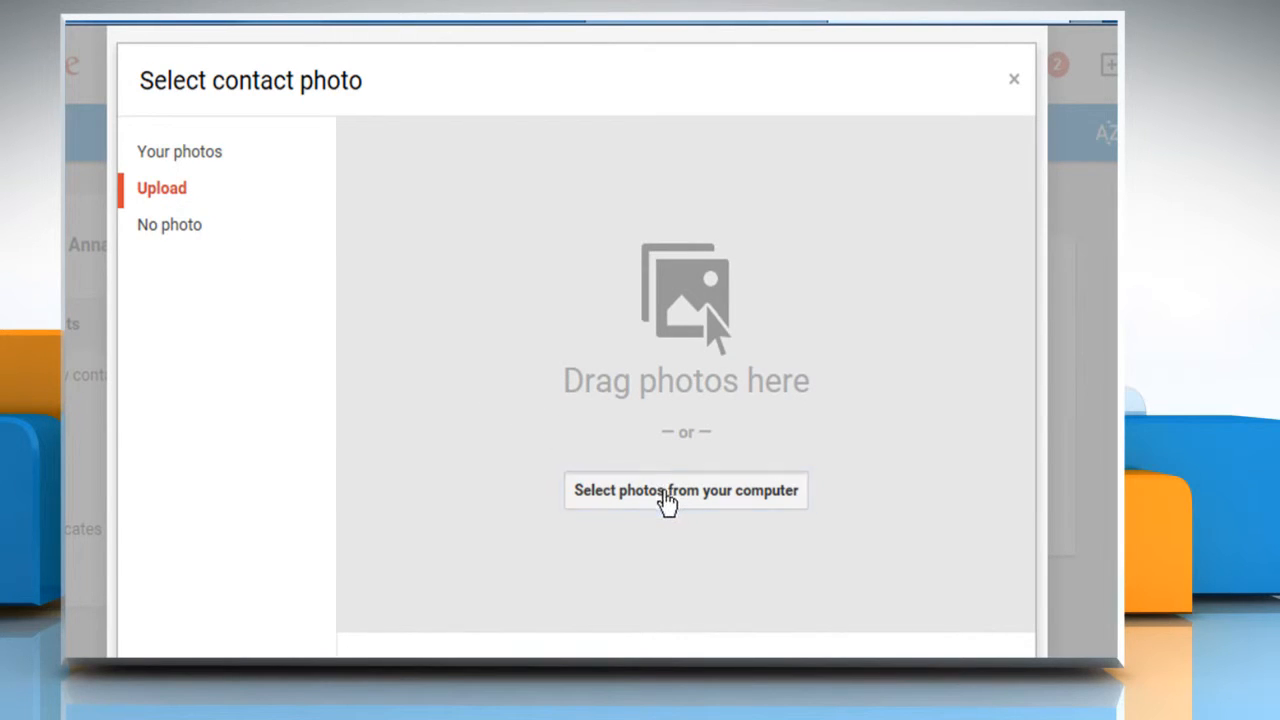
pyautogui.click(684, 490)
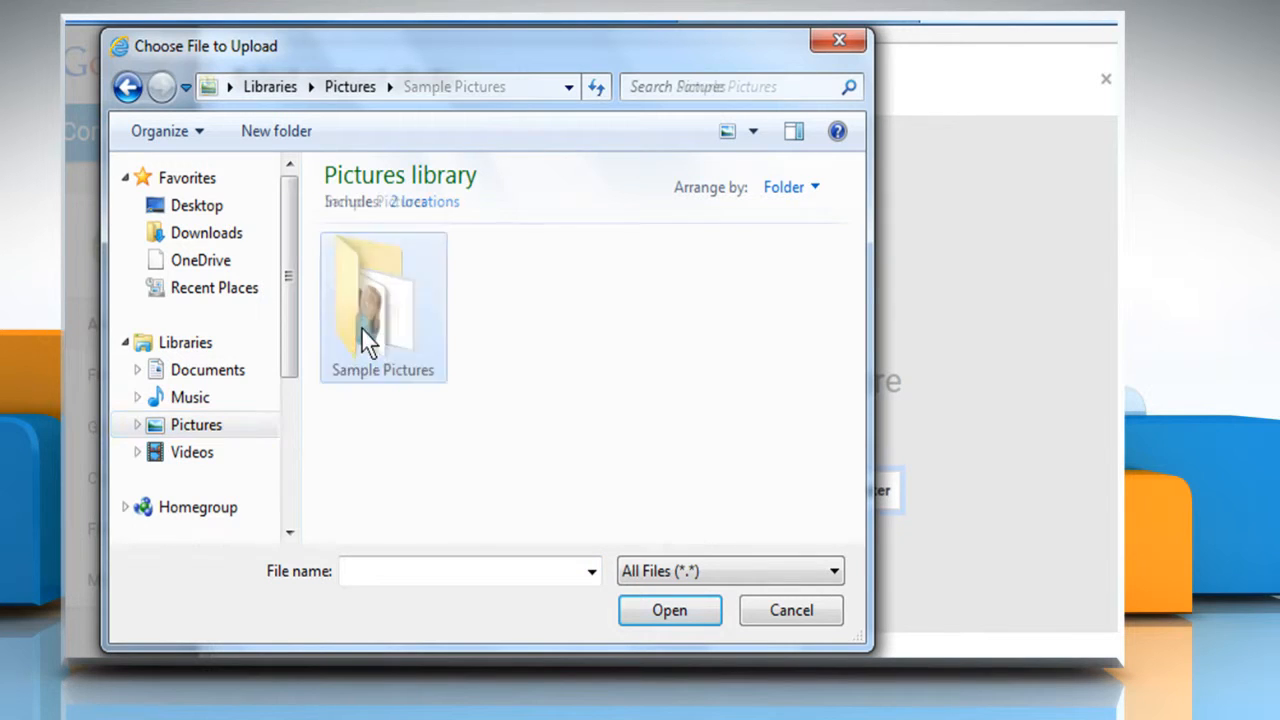
# Upload 2.jpg from Sample Pictures and accept the cropped photo as the contact picture
pyautogui.doubleClick(382, 300)
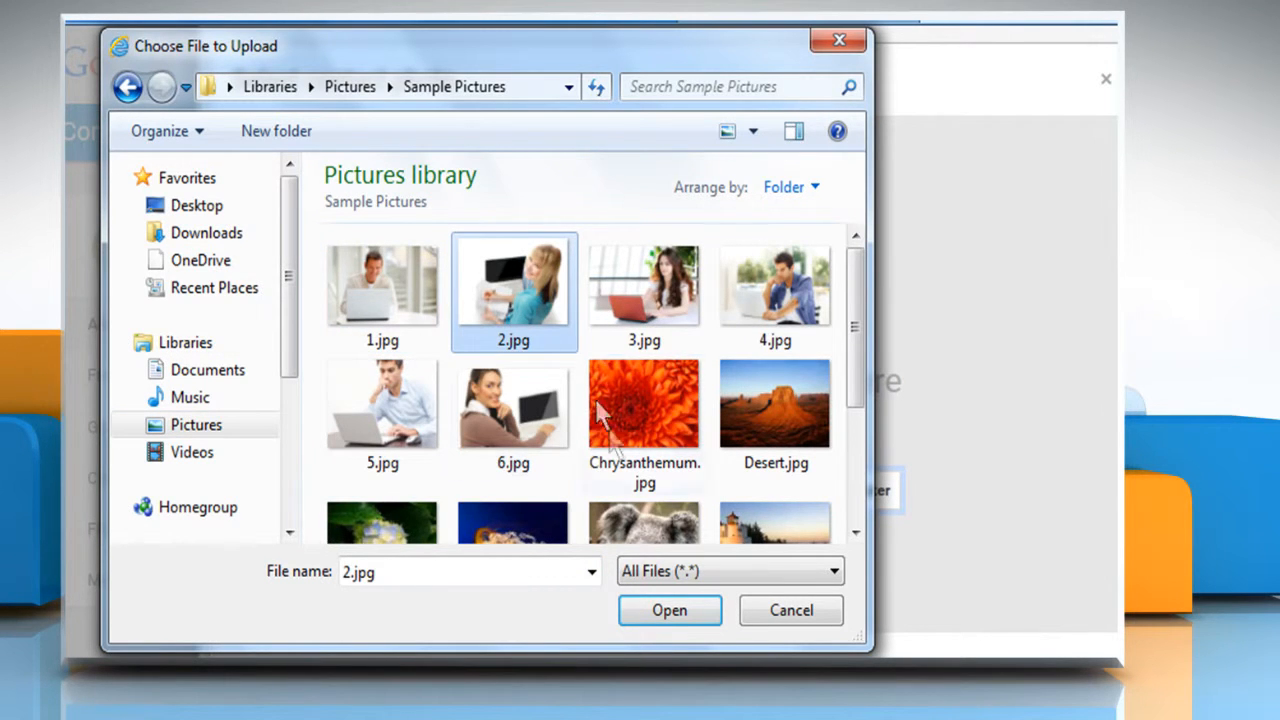
pyautogui.click(668, 610)
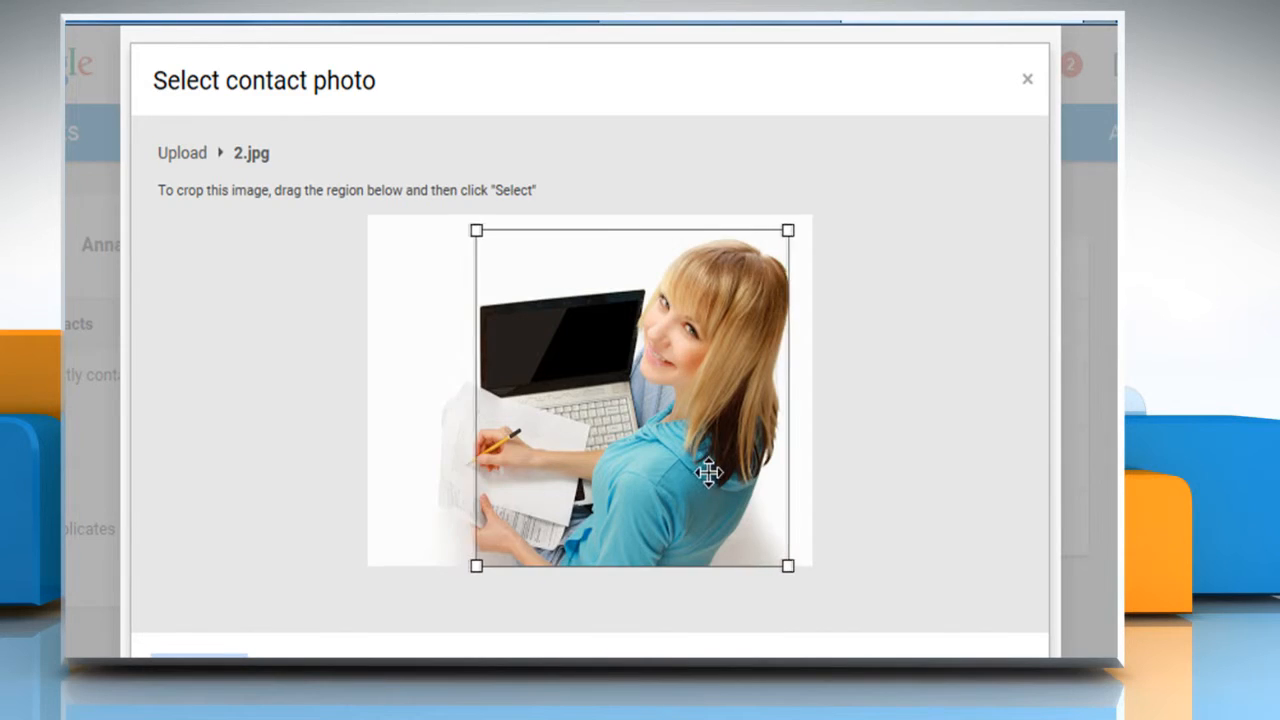
pyautogui.click(198, 580)
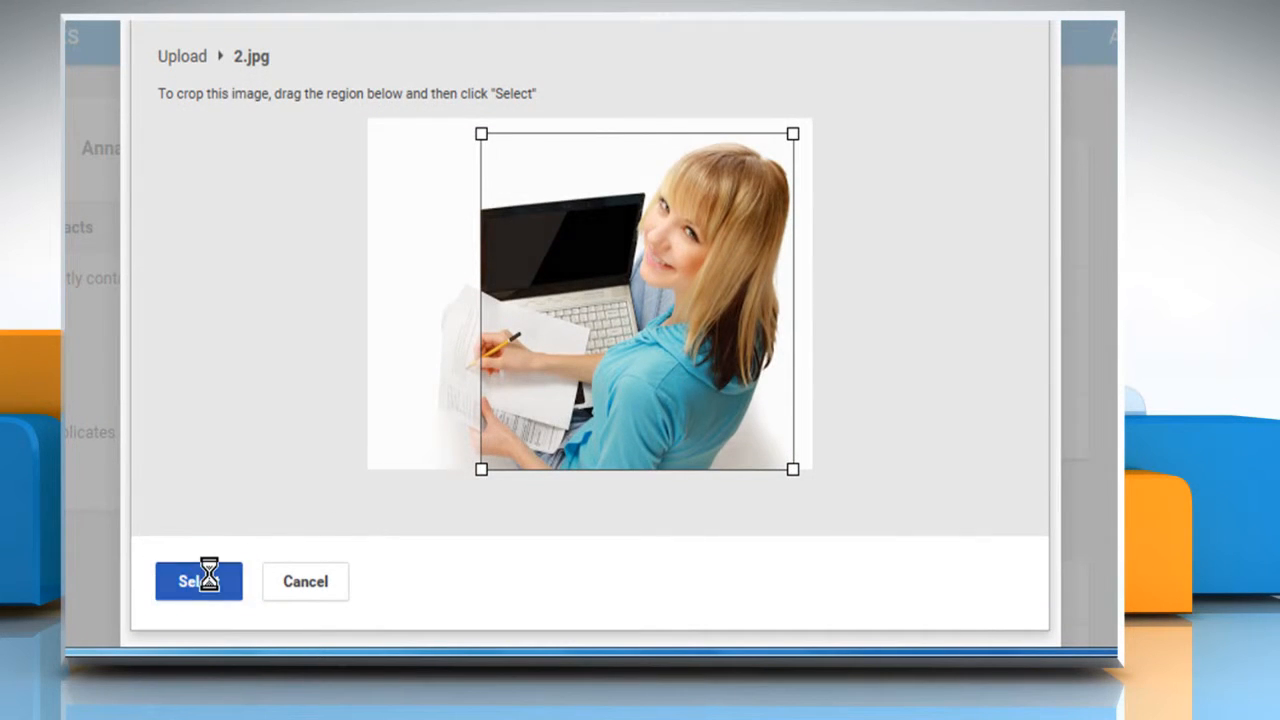
pyautogui.click(198, 580)
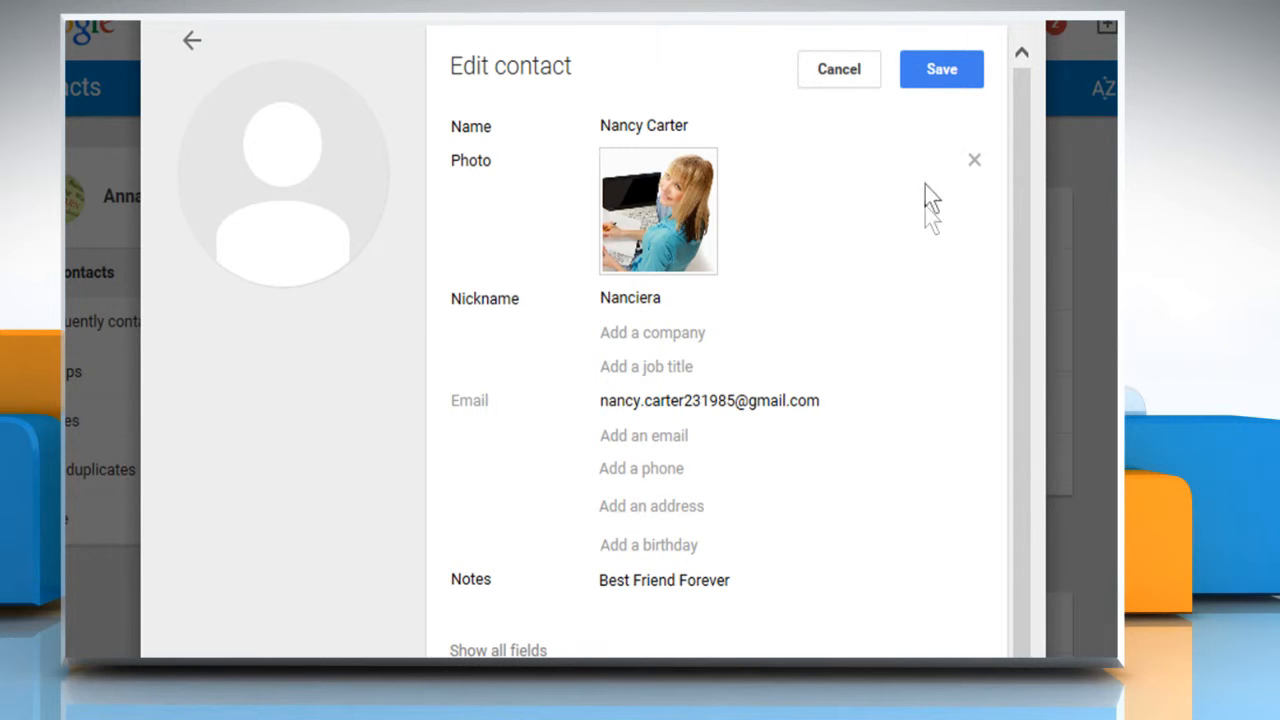
pyautogui.click(940, 68)
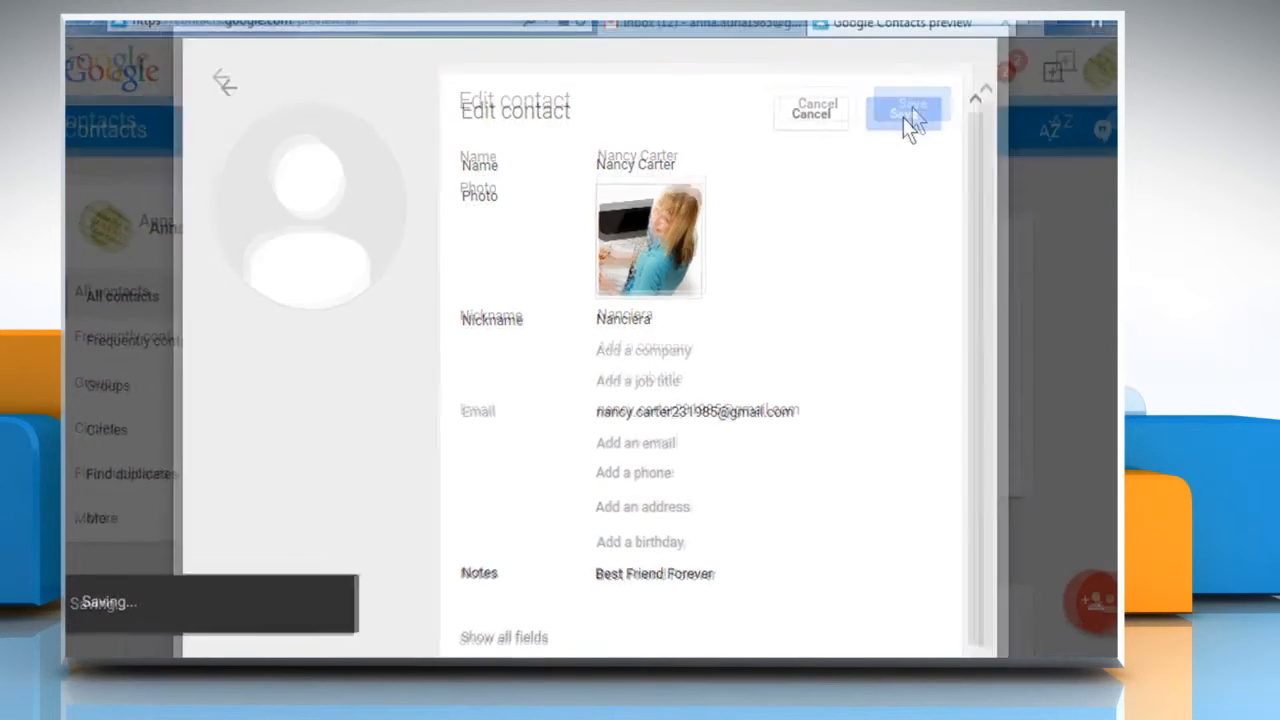
pyautogui.click(904, 110)
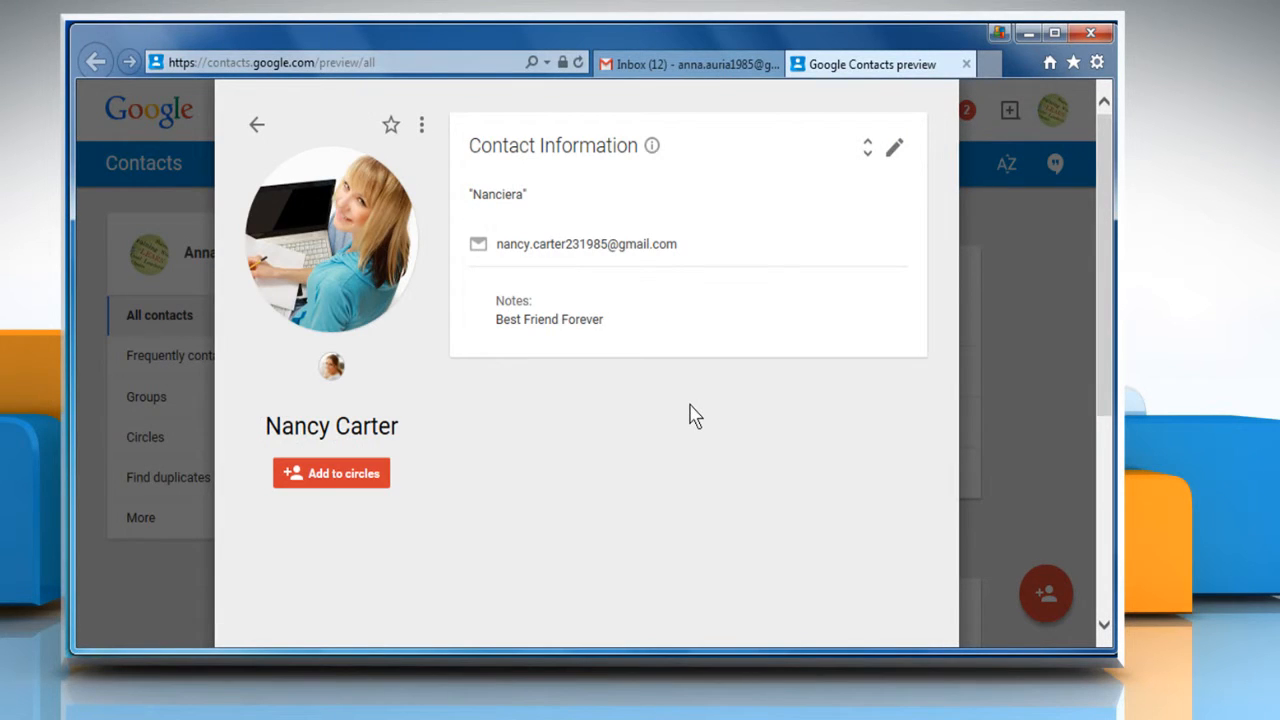